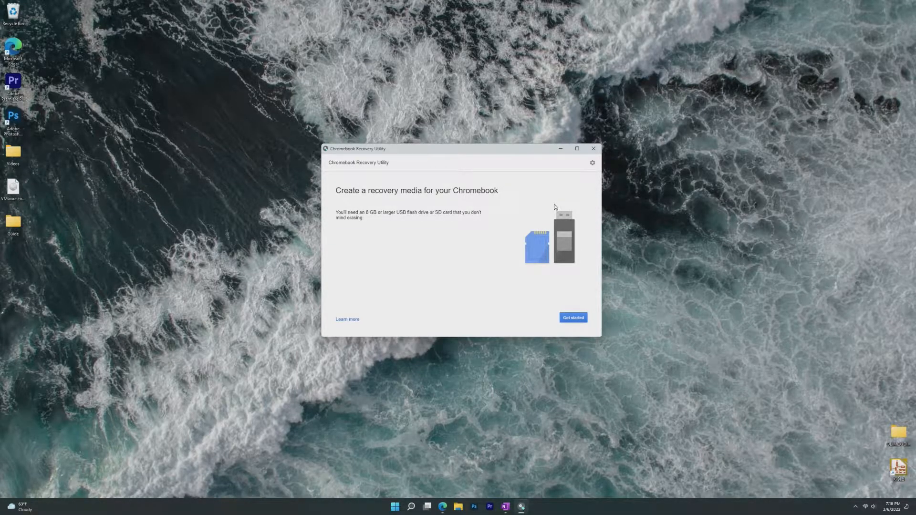
pyautogui.moveTo(523, 152)
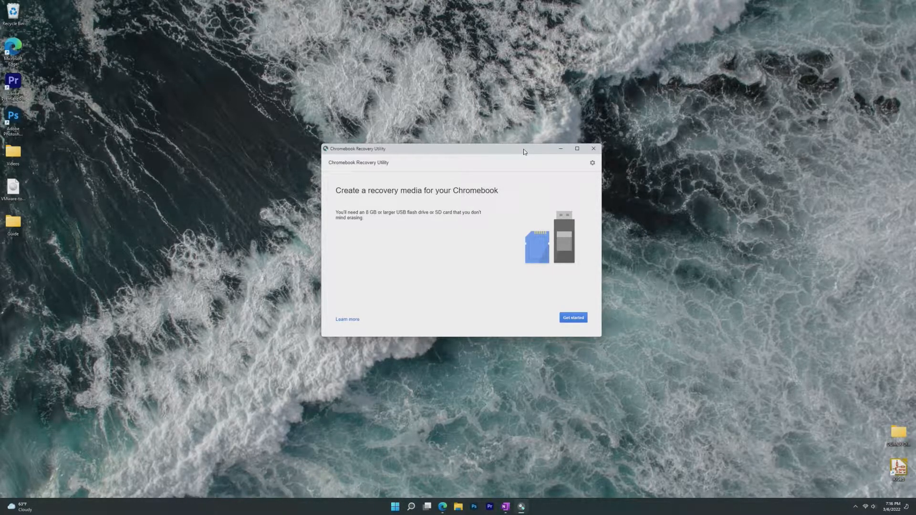
pyautogui.moveTo(616, 384)
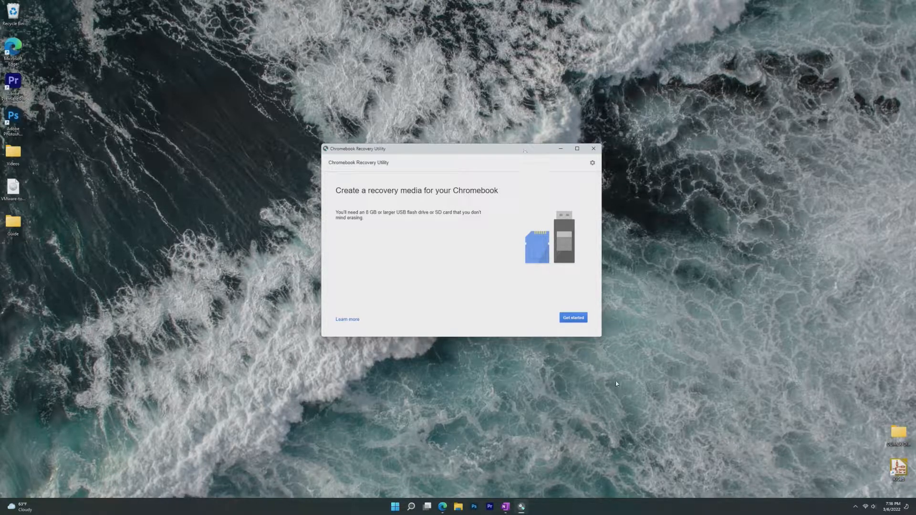
# Select manufacturer Google Chrome OS Flex and product Chrome OS Flex (Developer-Unstable) from the model list.
pyautogui.click(572, 317)
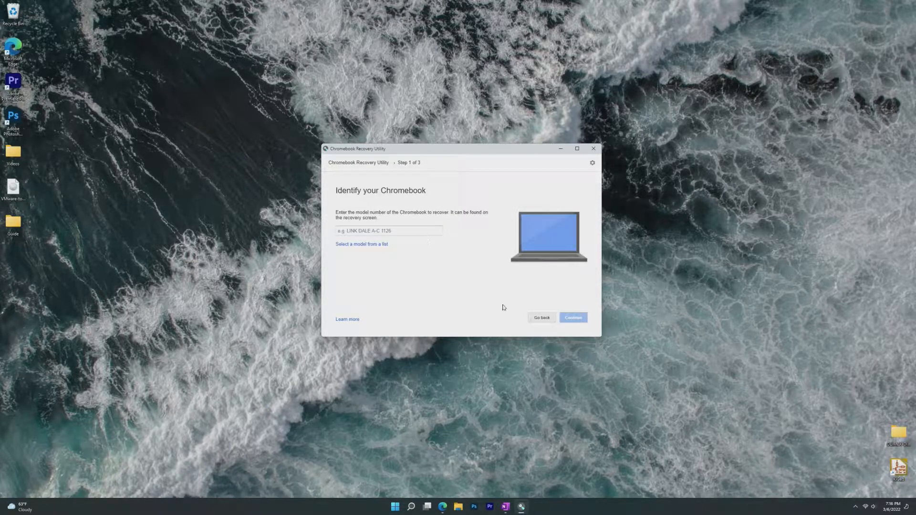
pyautogui.click(541, 318)
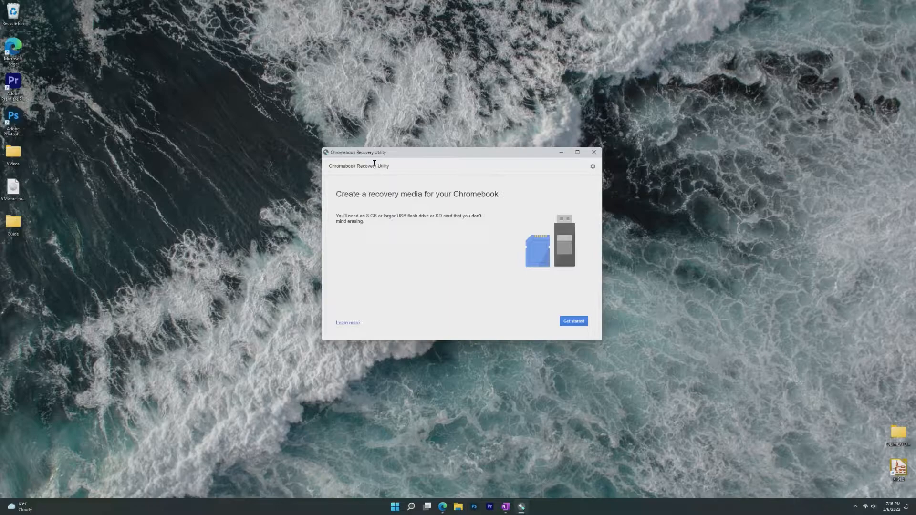
pyautogui.moveTo(440, 202)
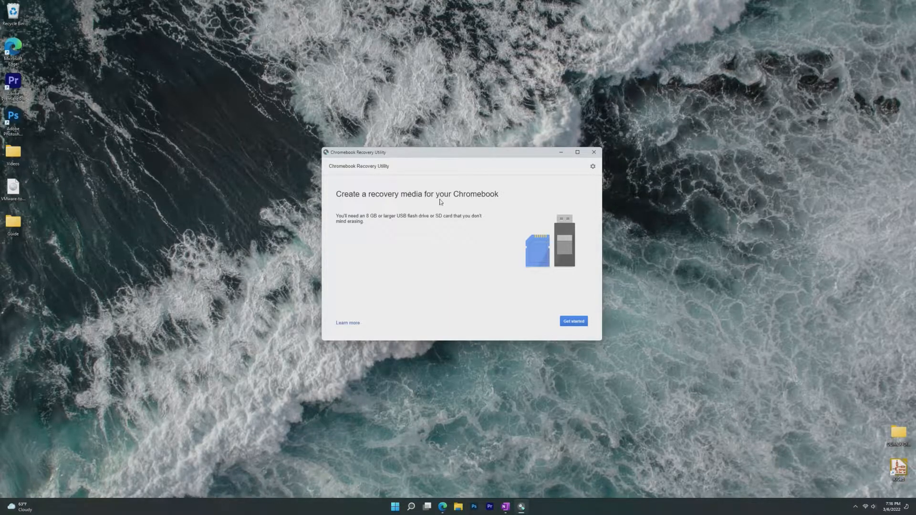
pyautogui.click(572, 321)
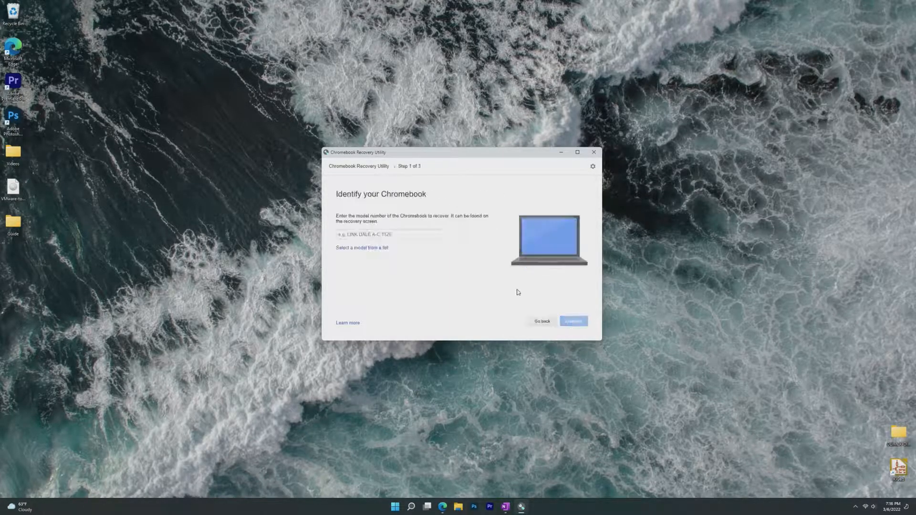
pyautogui.click(362, 247)
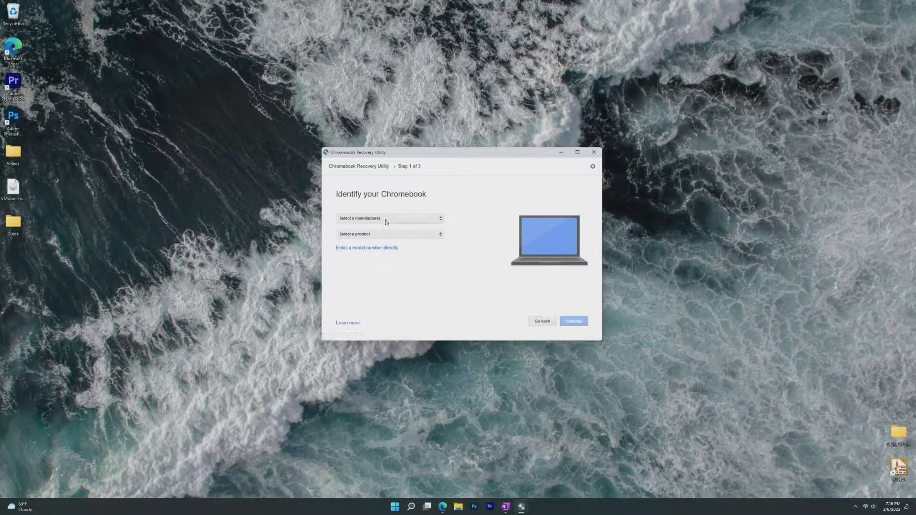
pyautogui.click(390, 218)
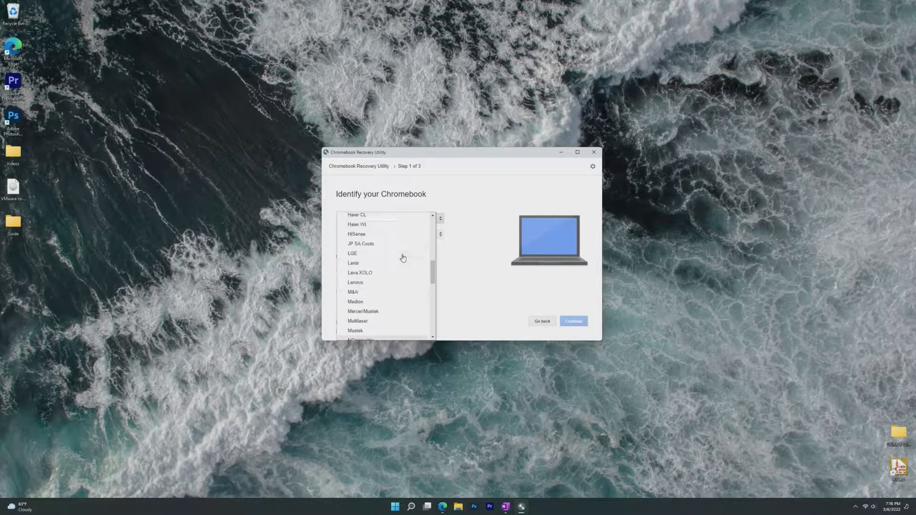
pyautogui.click(390, 218)
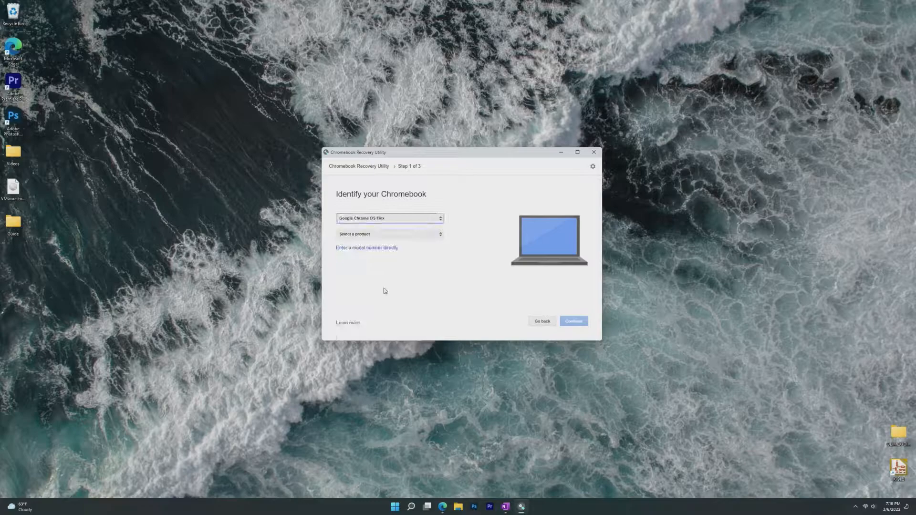
pyautogui.click(389, 234)
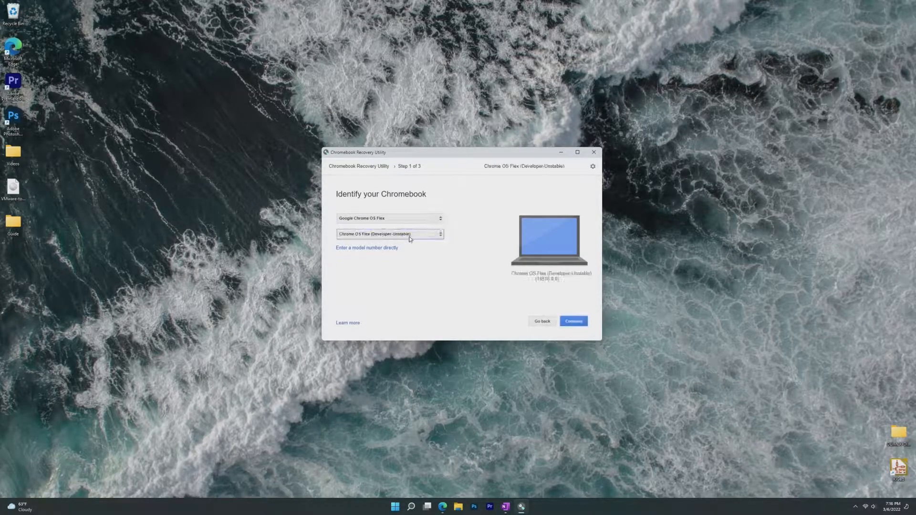
pyautogui.moveTo(389, 242)
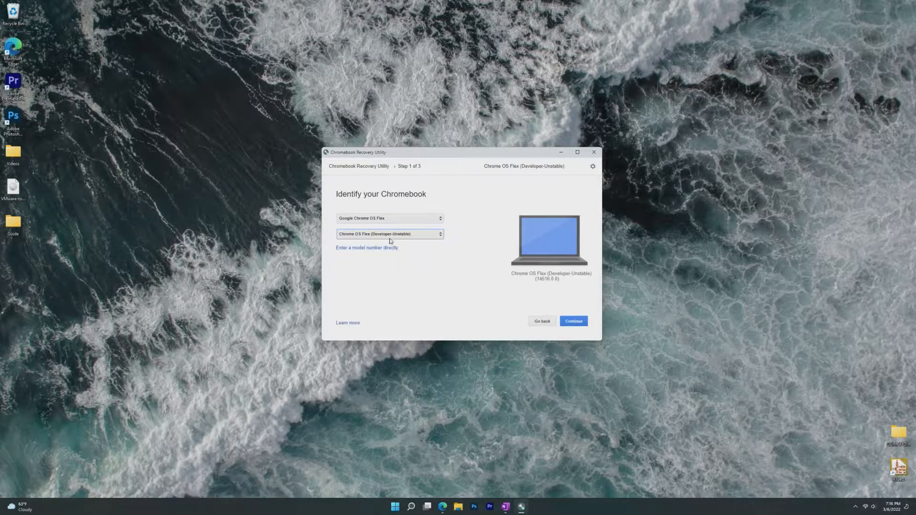
pyautogui.moveTo(359, 244)
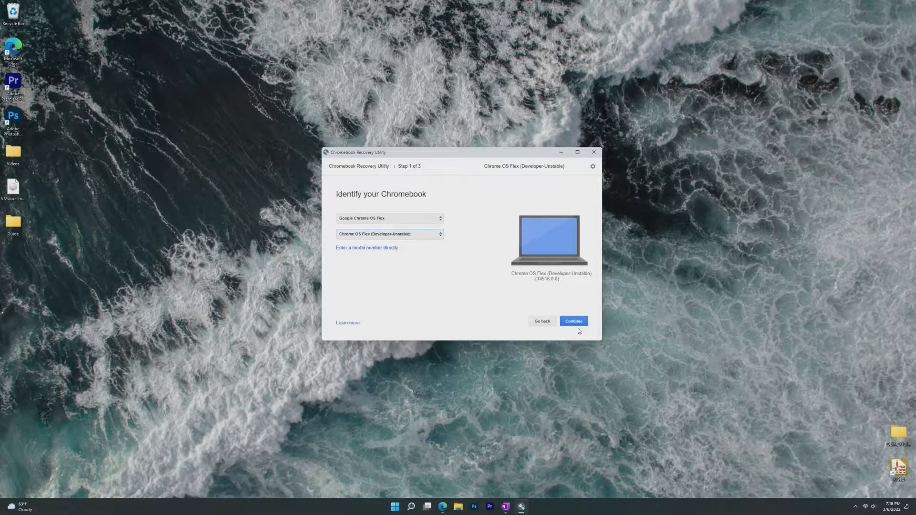
# Pick the 7.5 GB USB DISK 2.0 as recovery media, then open the PC's F12 boot menu.
pyautogui.click(573, 321)
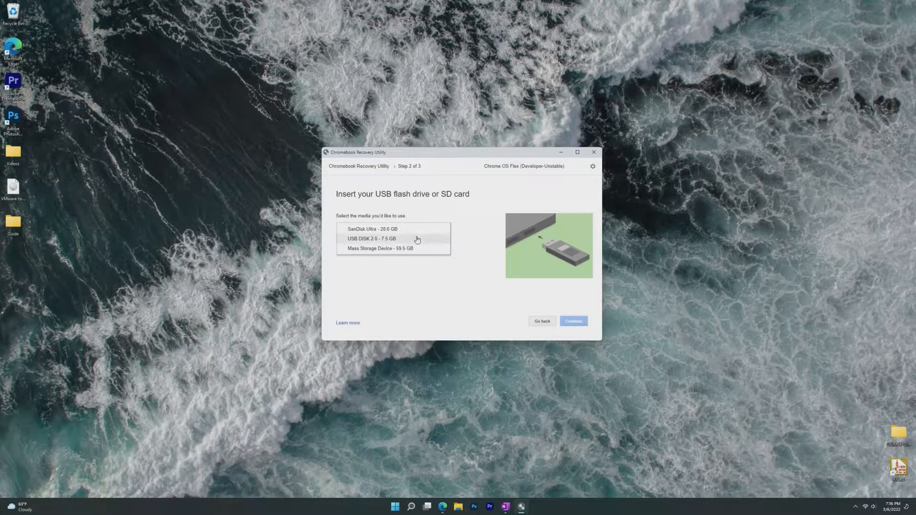
pyautogui.click(372, 239)
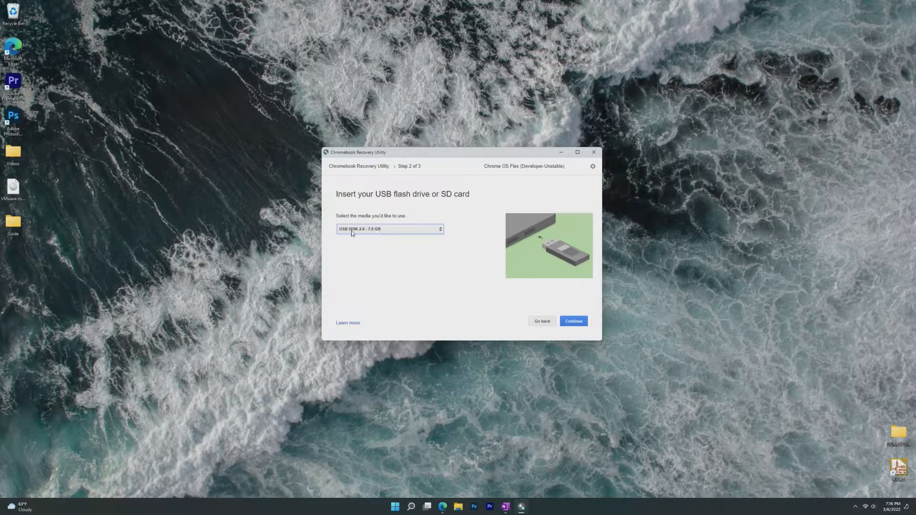
pyautogui.click(573, 321)
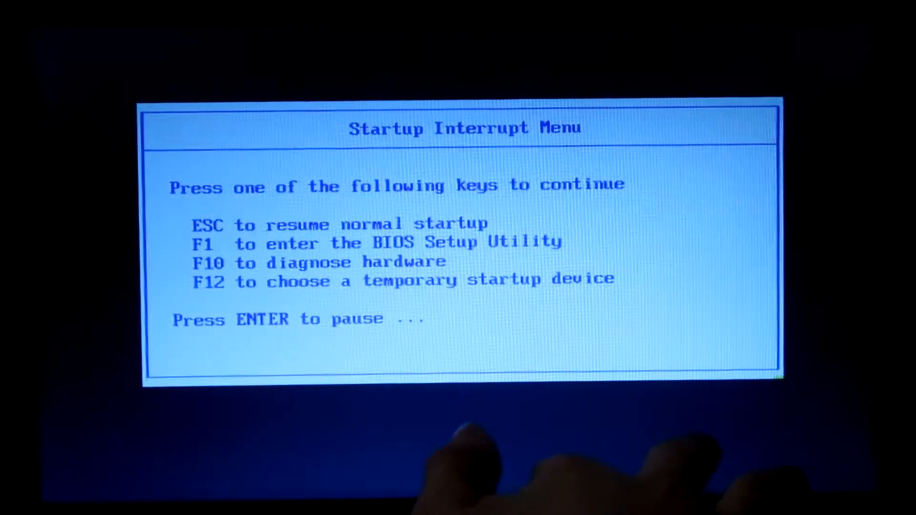
pyautogui.press('f12')
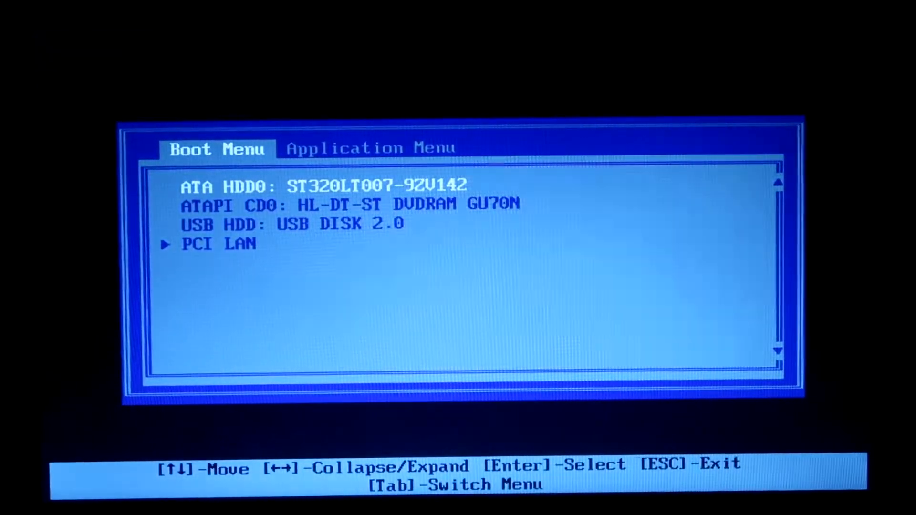